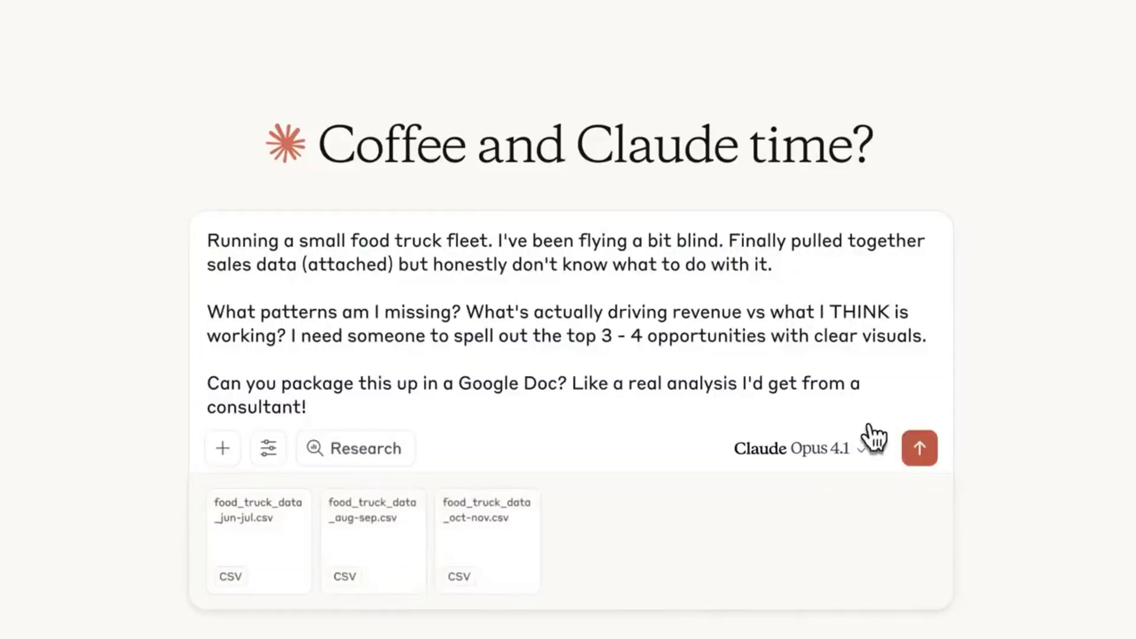
# Send the analysis request with the three sales CSVs and view the resulting consulting report with charts.
pyautogui.click(920, 448)
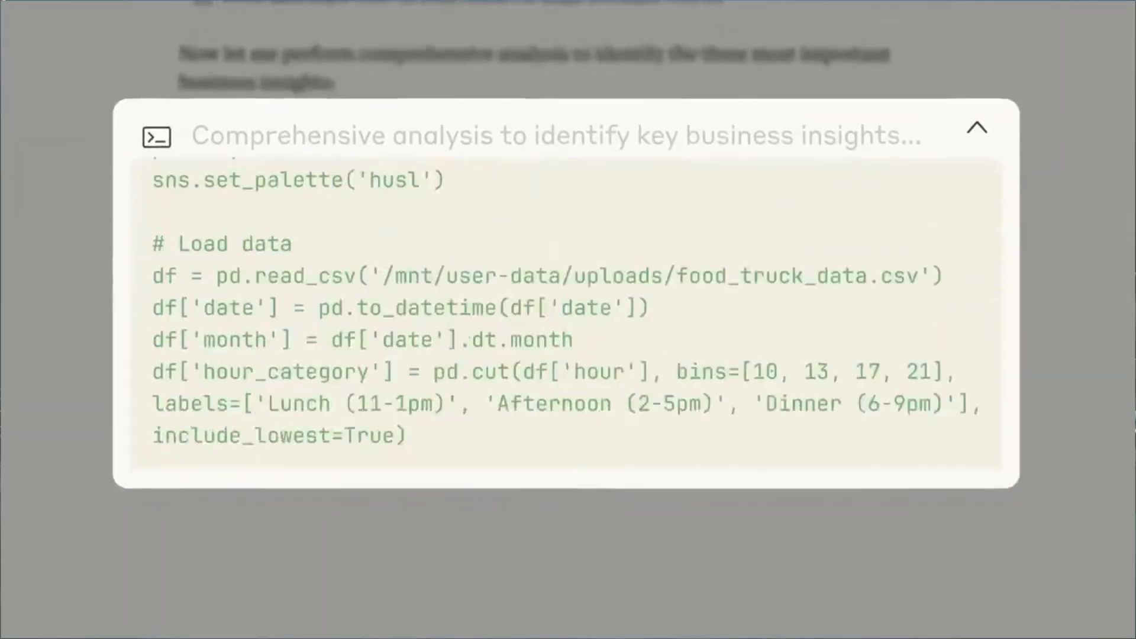
pyautogui.click(975, 128)
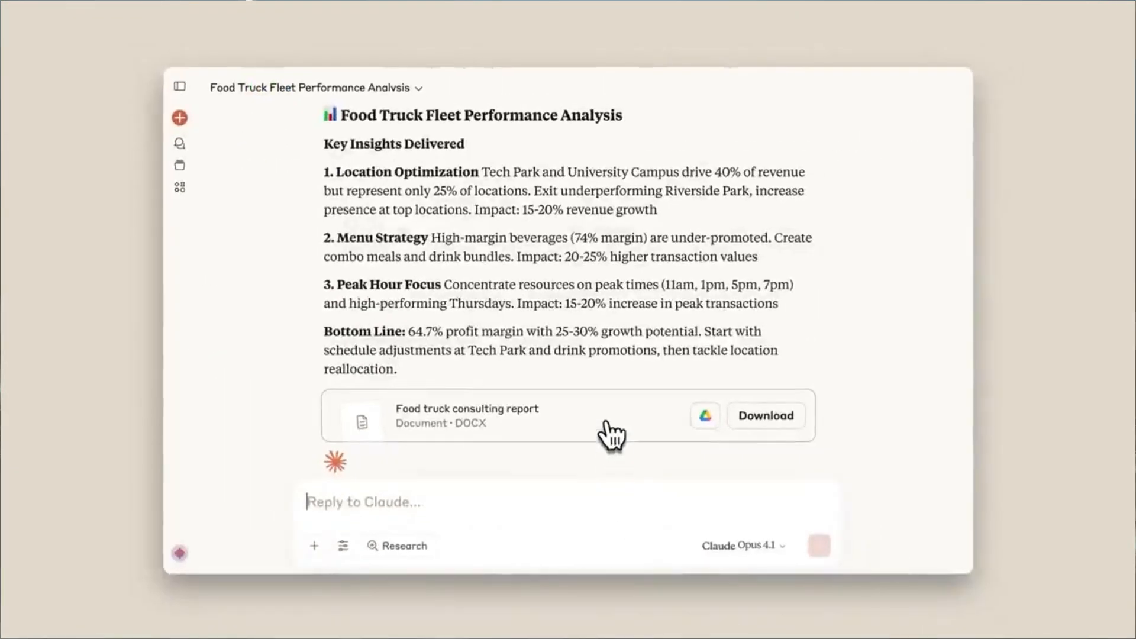
pyautogui.click(705, 416)
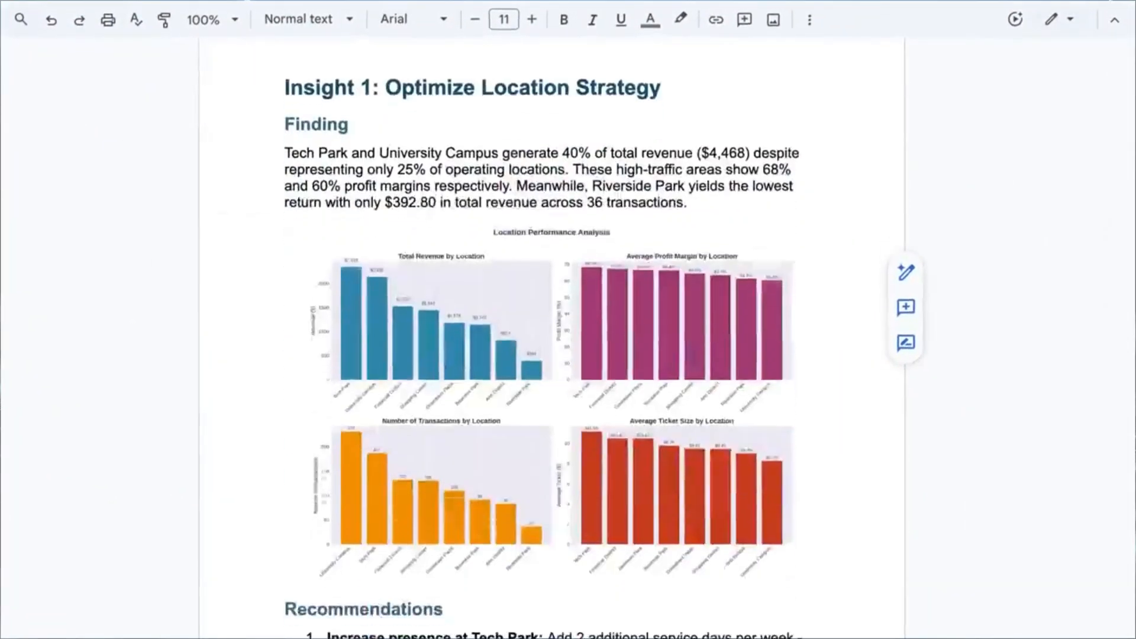
pyautogui.scroll(-3)
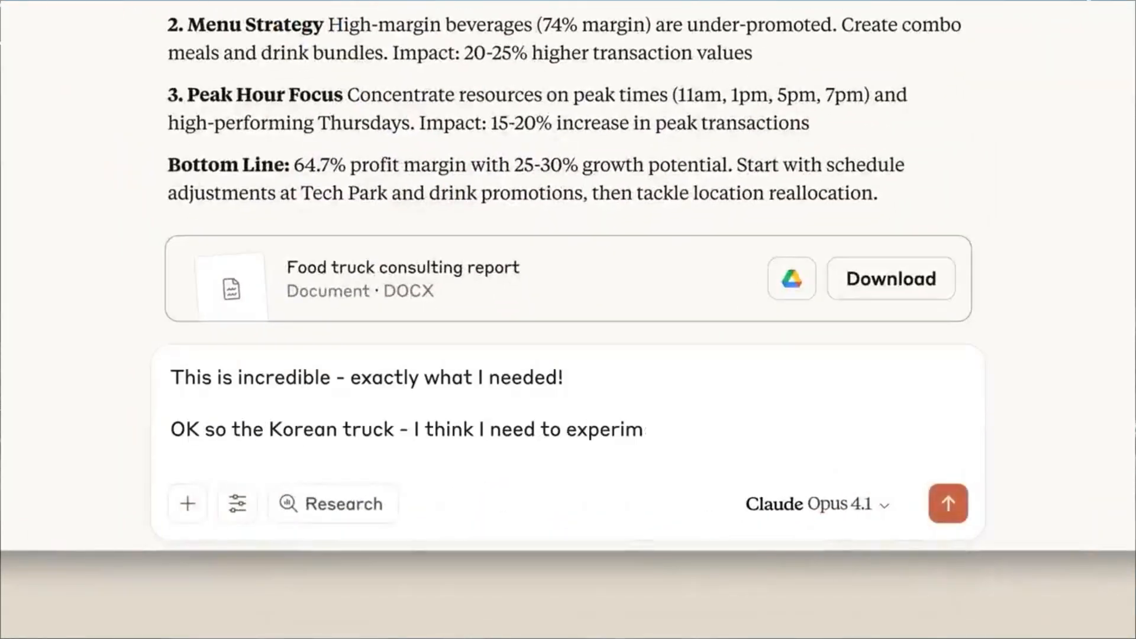
# Send the follow-up asking to experiment with the Korean truck's pricing, yielding the Seoul Kitchen model.
pyautogui.click(947, 503)
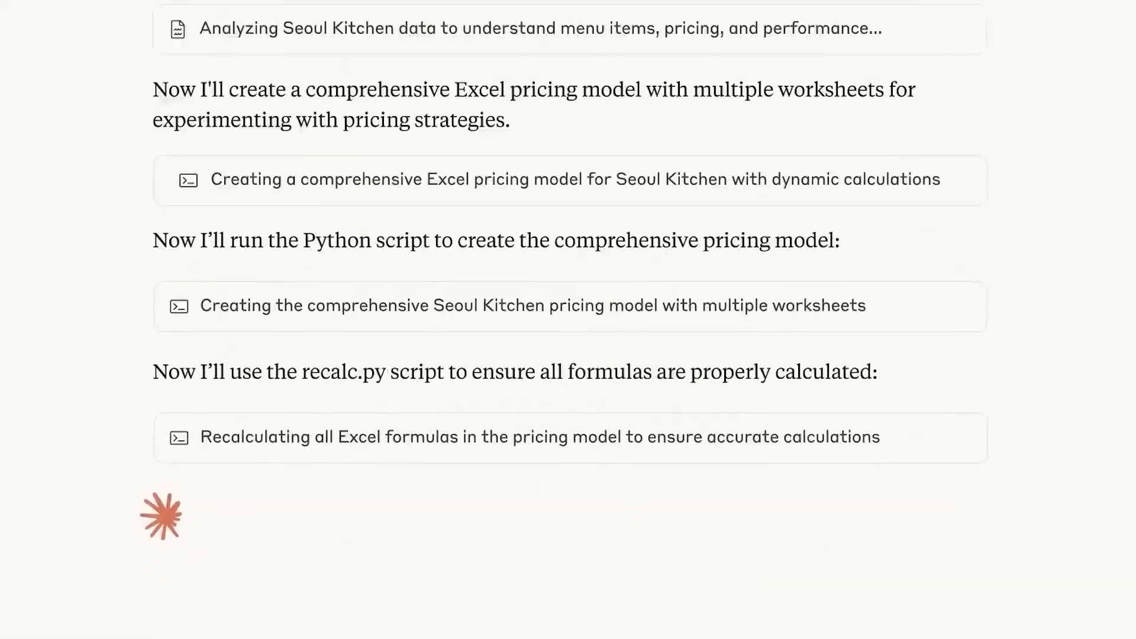
pyautogui.scroll(-3)
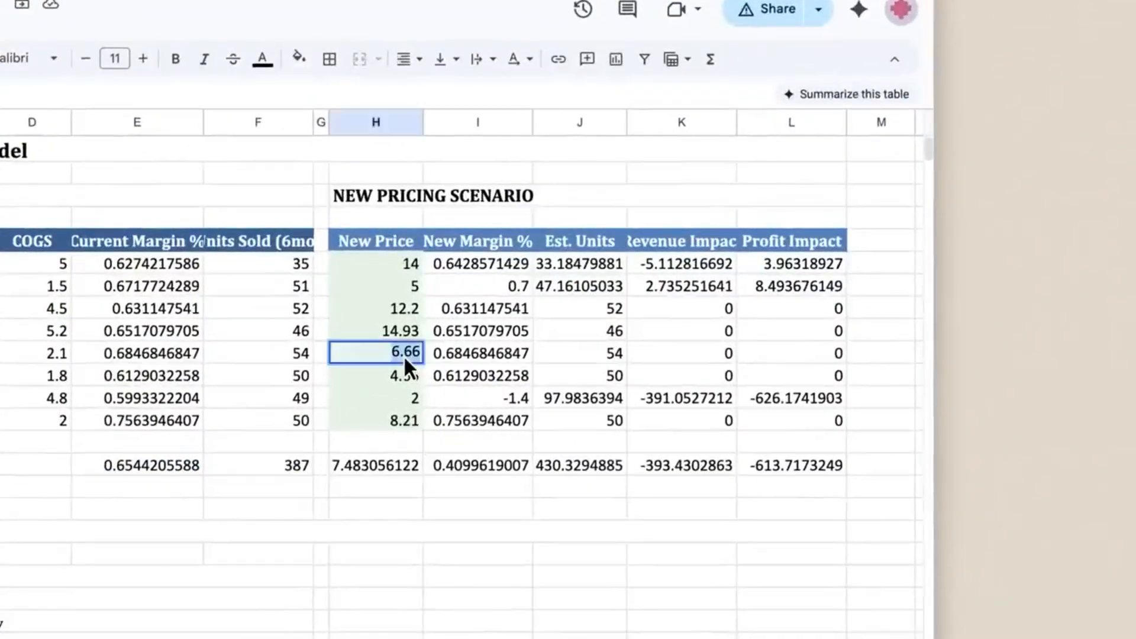
# Change the Seoul Kitchen item's new price from 6.66 to 9.5 so margin and profit impact recalculate.
pyautogui.write('9.5')
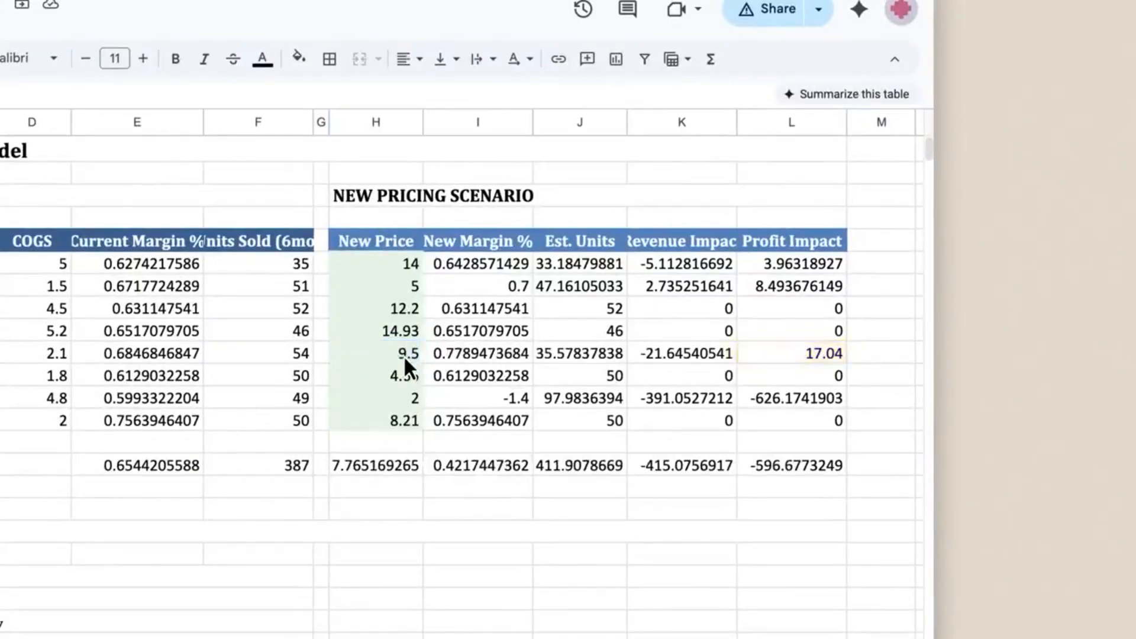